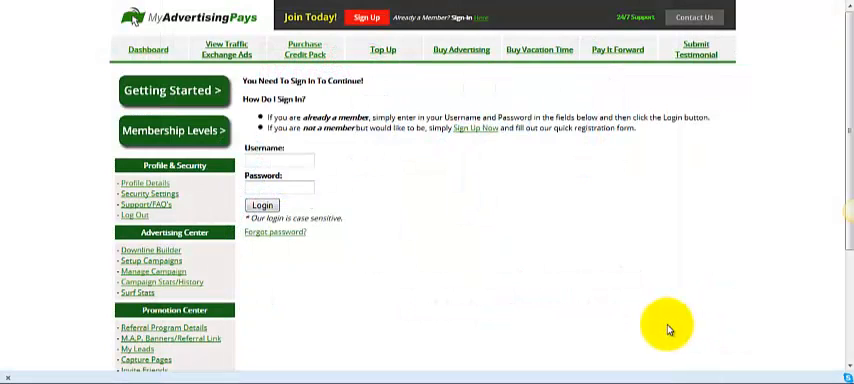
mouse_move(532, 308)
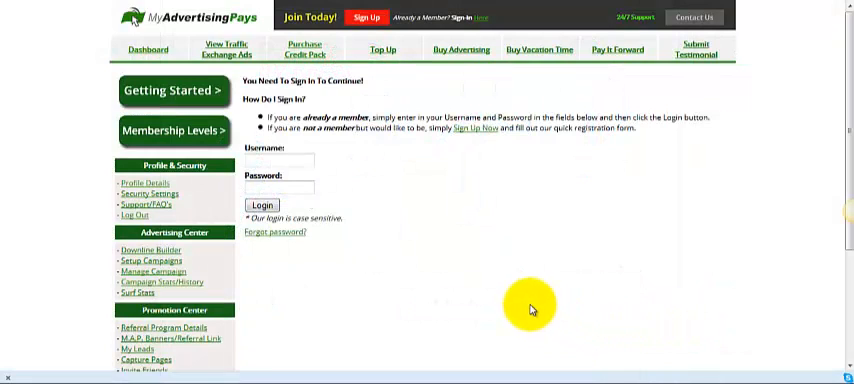
mouse_move(510, 282)
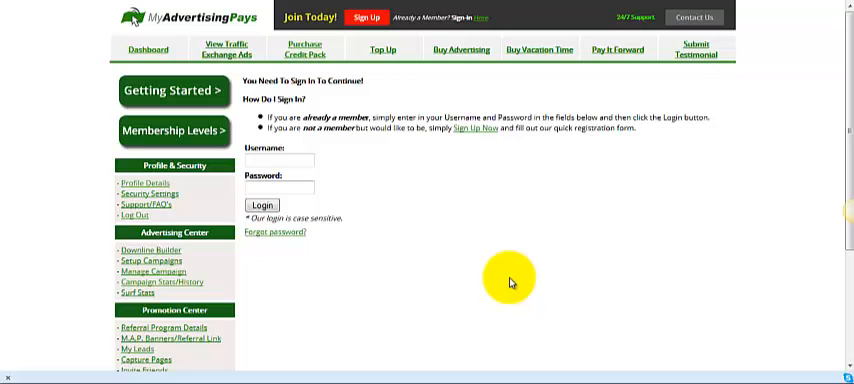
mouse_move(478, 18)
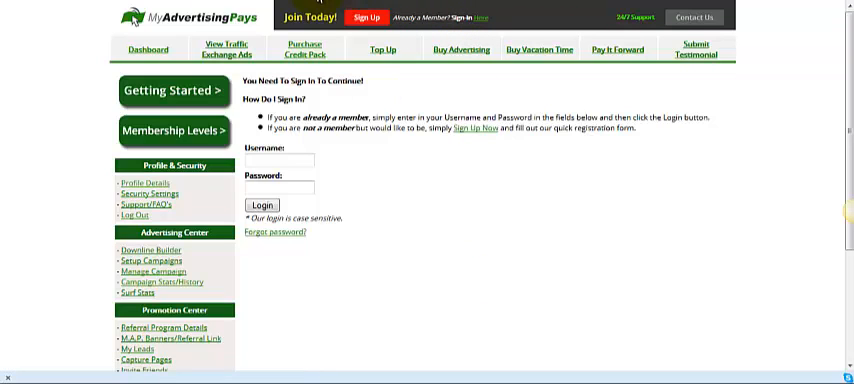
Log in and confirm the second password on the Security Check page
click(263, 203)
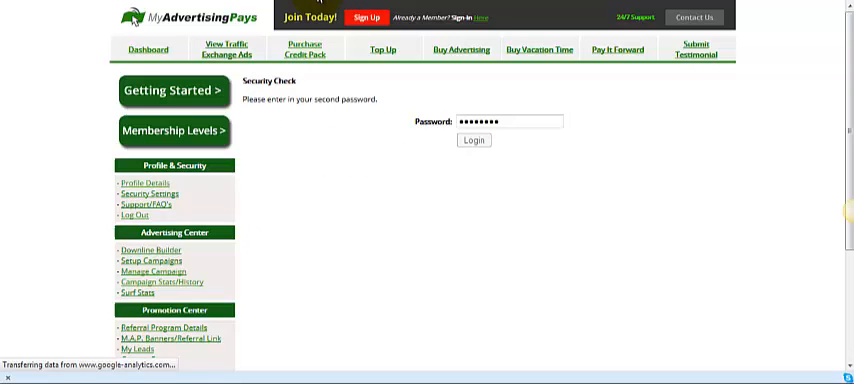
click(469, 140)
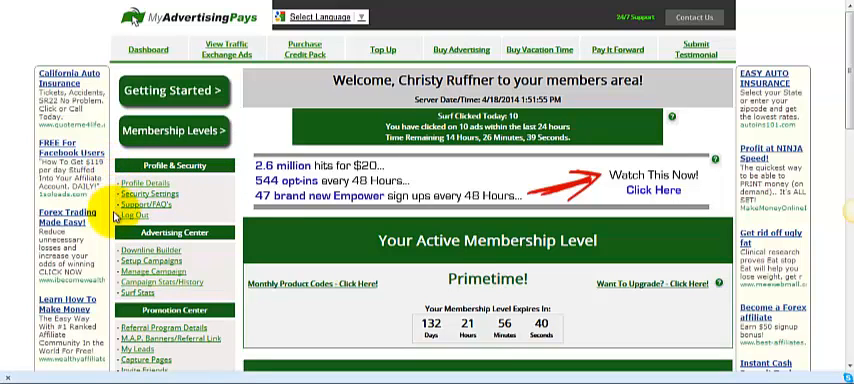
mouse_move(155, 203)
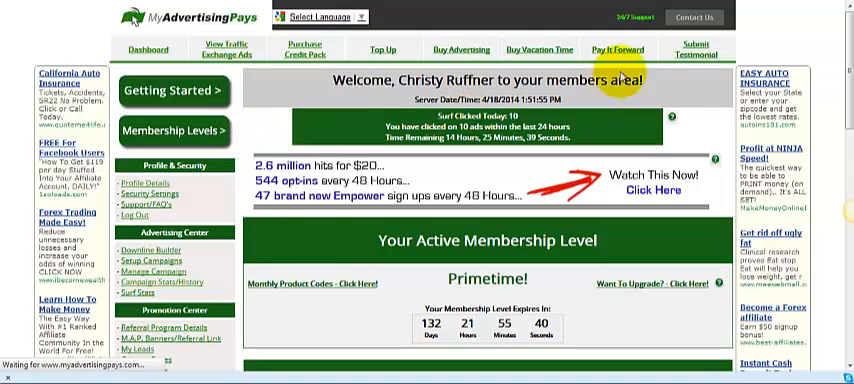
mouse_move(686, 37)
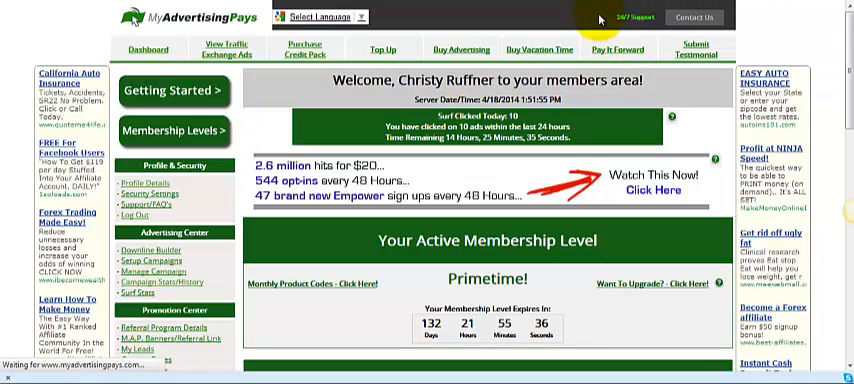
mouse_move(745, 28)
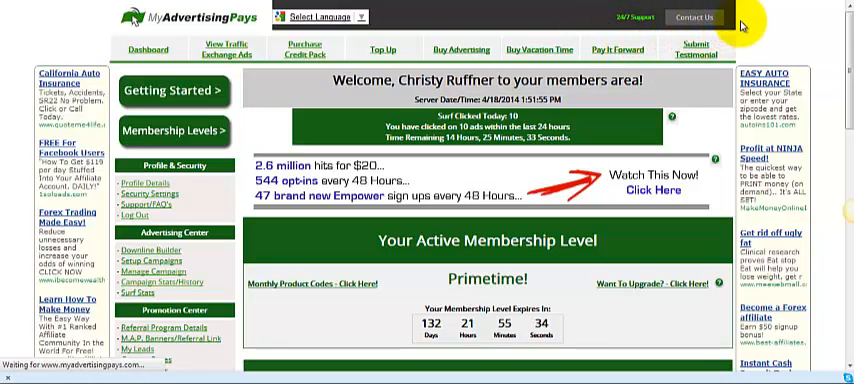
mouse_move(604, 22)
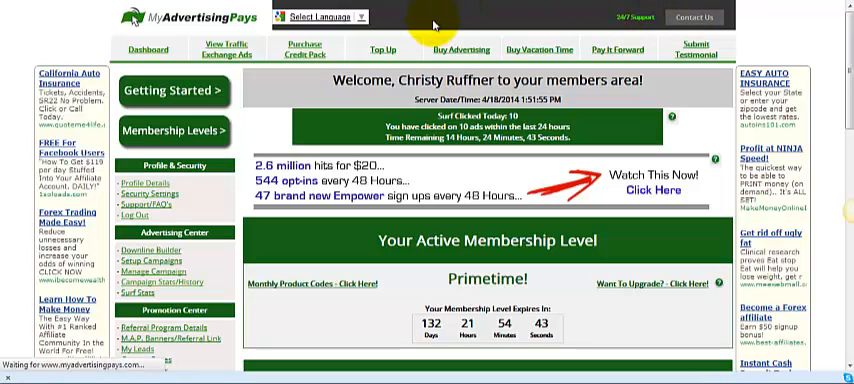
mouse_move(216, 204)
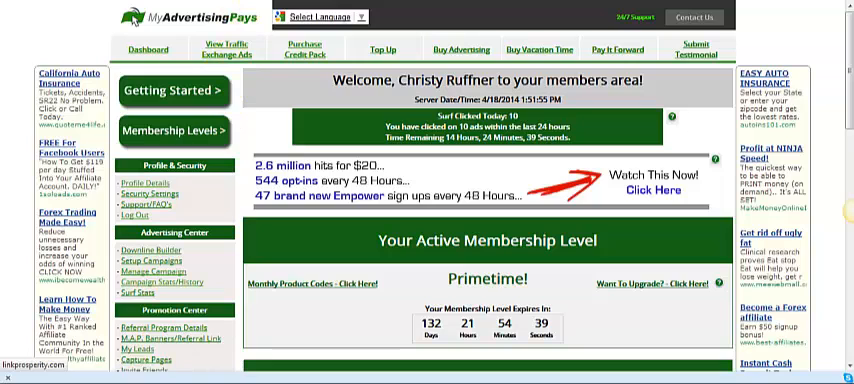
click(651, 189)
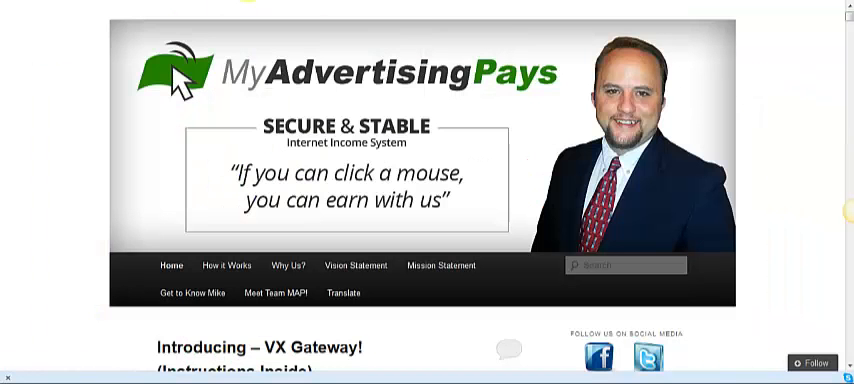
mouse_move(100, 40)
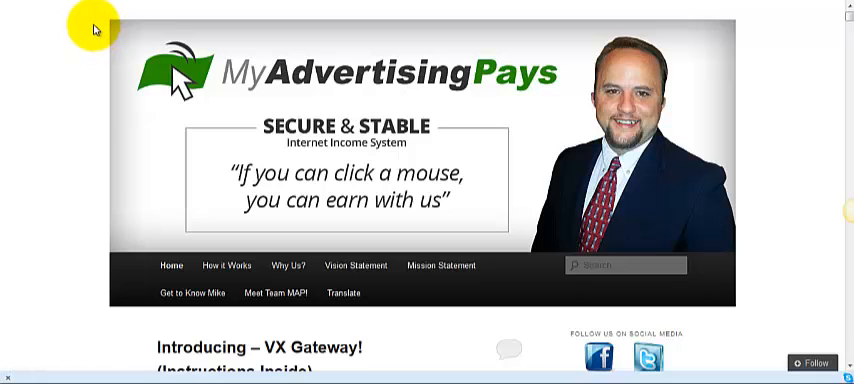
mouse_move(135, 10)
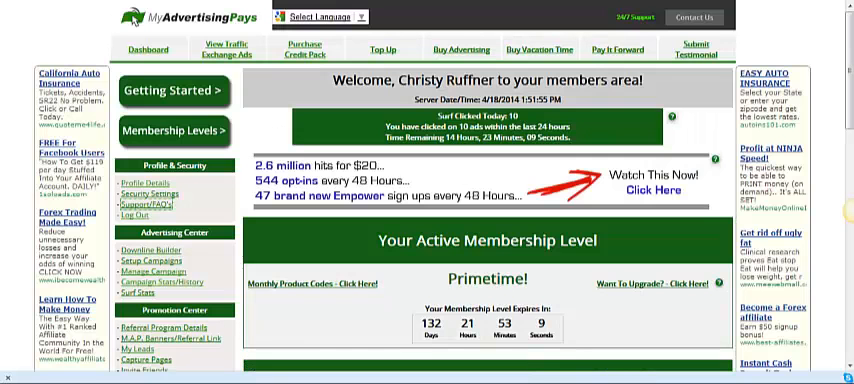
Scroll down through the members area welcome page to Quick Stats and back up
scroll(down, 3)
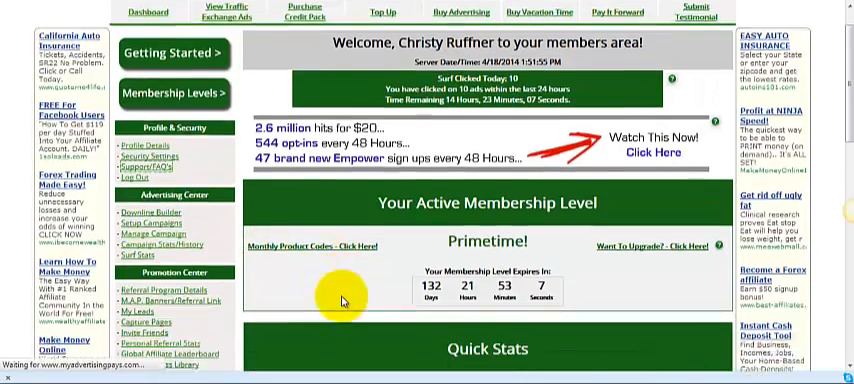
scroll(down, 3)
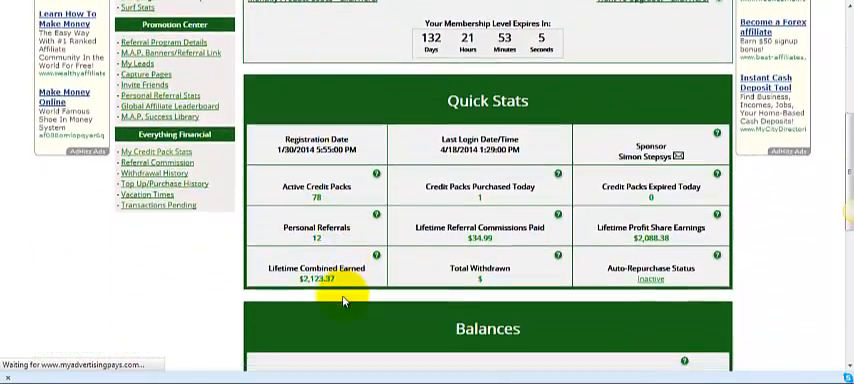
scroll(down, 3)
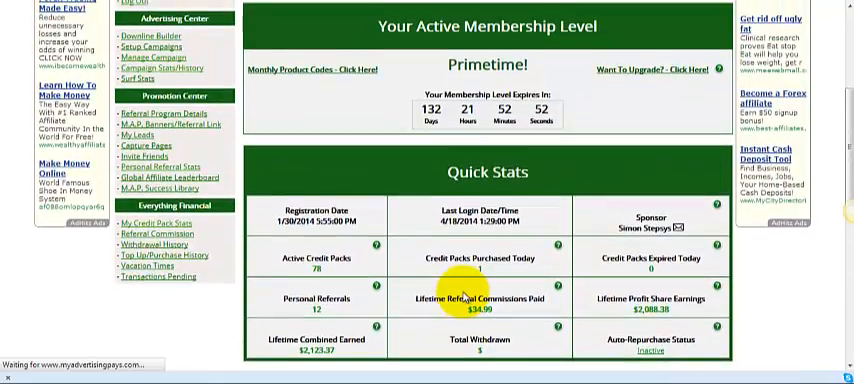
scroll(up, 3)
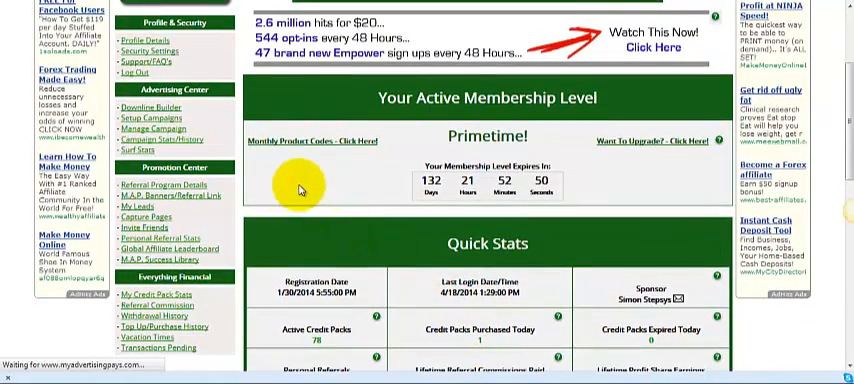
scroll(up, 3)
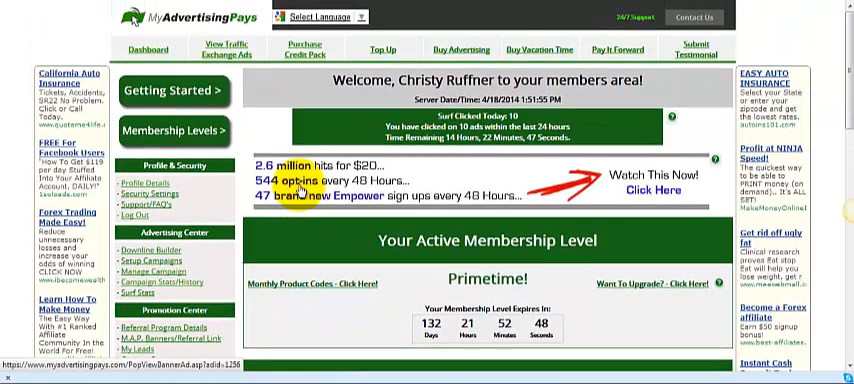
mouse_move(278, 138)
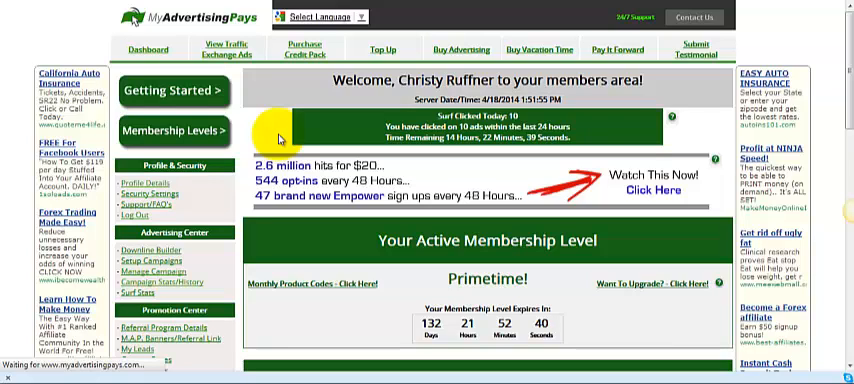
mouse_move(345, 247)
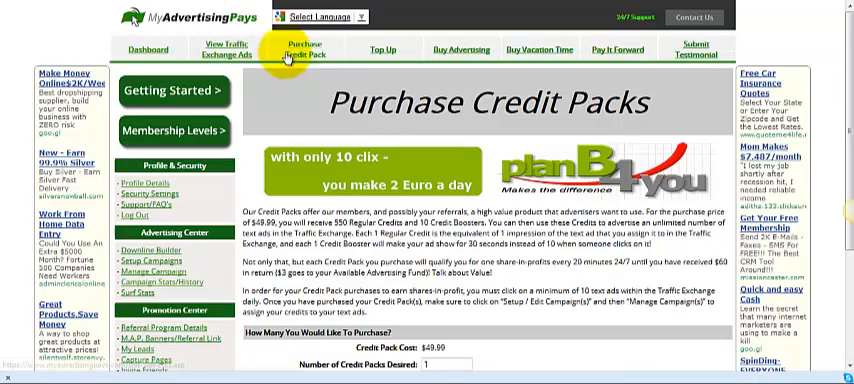
Go to the Support/FAQ's page from the Profile & Security sidebar
scroll(down, 3)
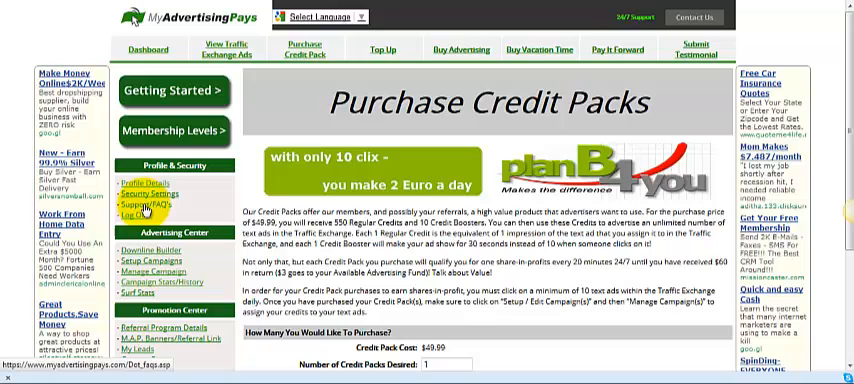
click(152, 203)
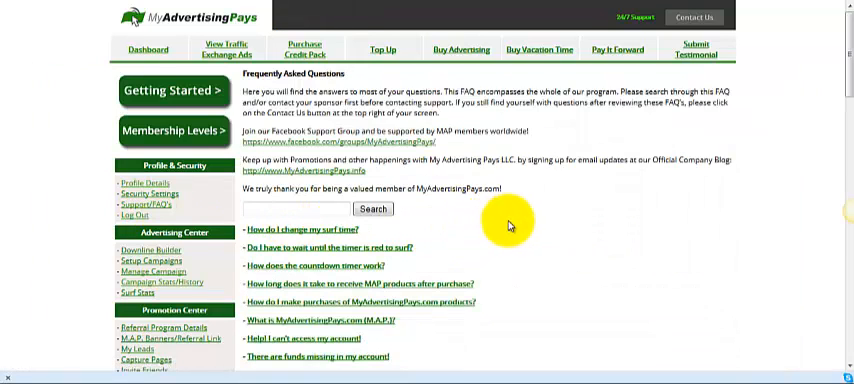
scroll(down, 3)
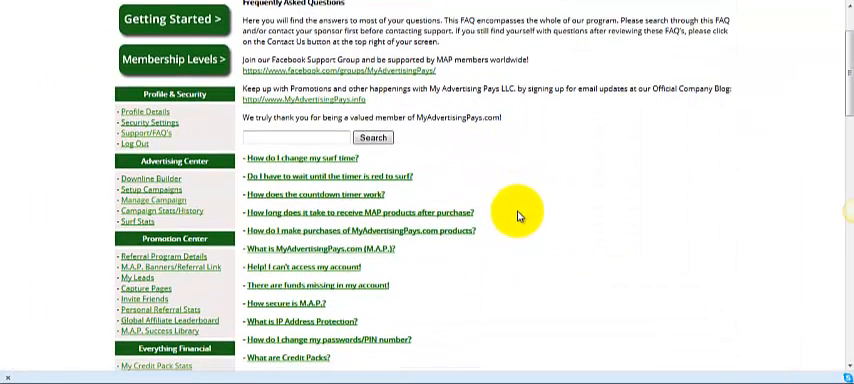
mouse_move(390, 167)
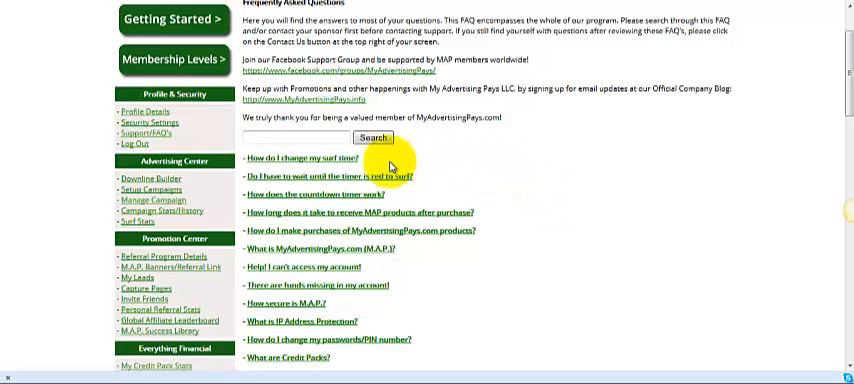
mouse_move(310, 245)
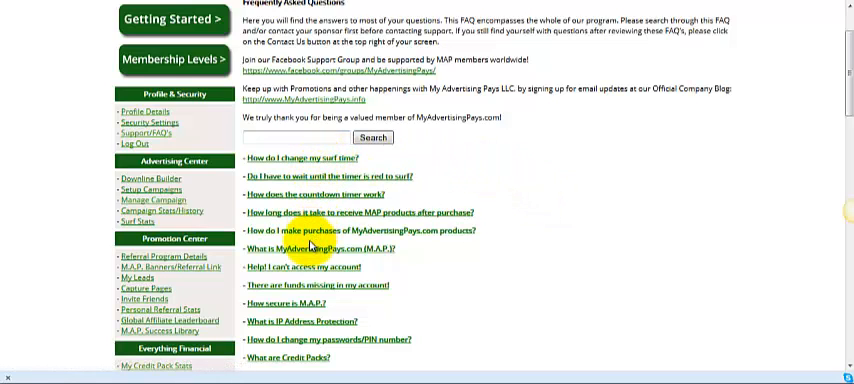
scroll(down, 3)
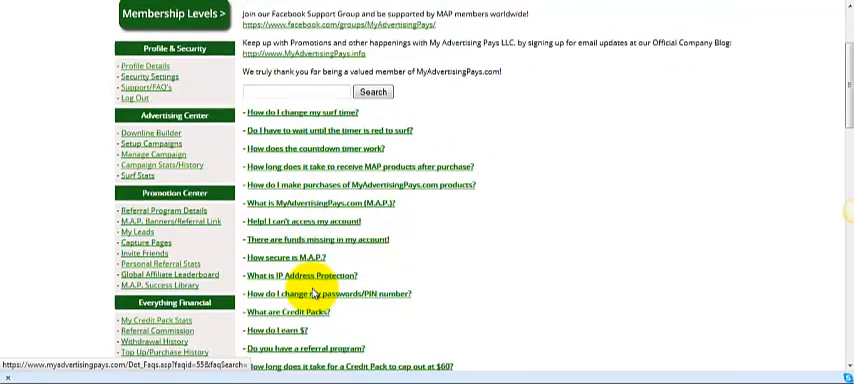
scroll(down, 3)
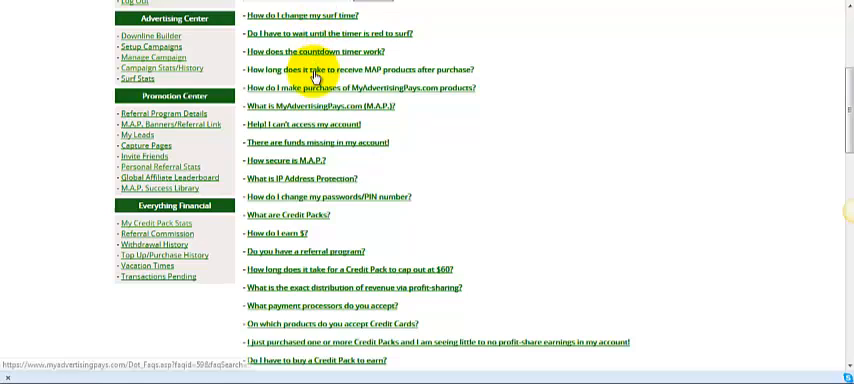
mouse_move(313, 263)
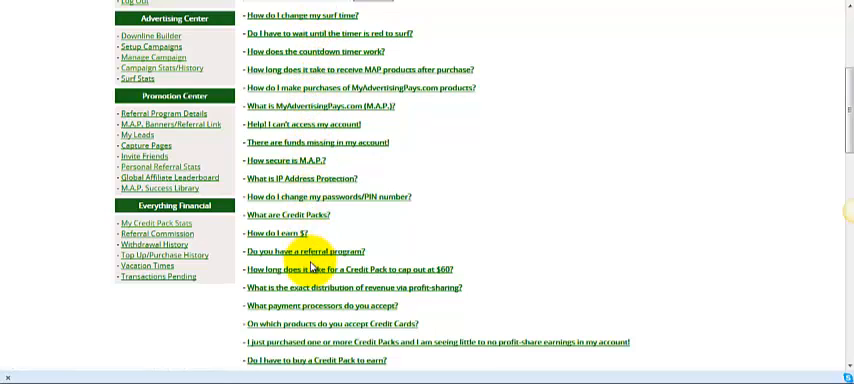
scroll(down, 3)
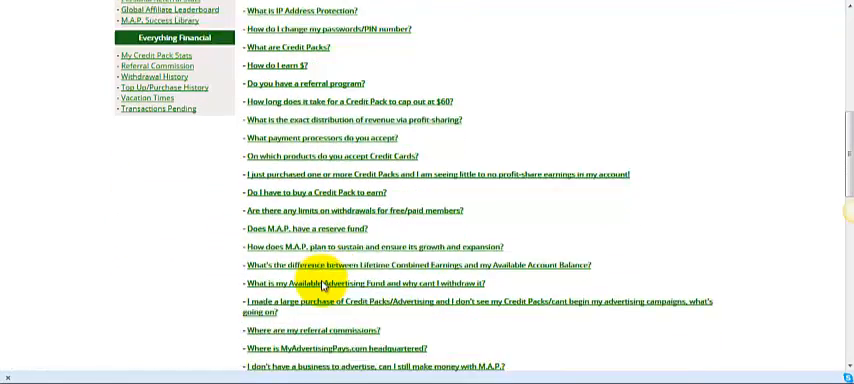
scroll(down, 3)
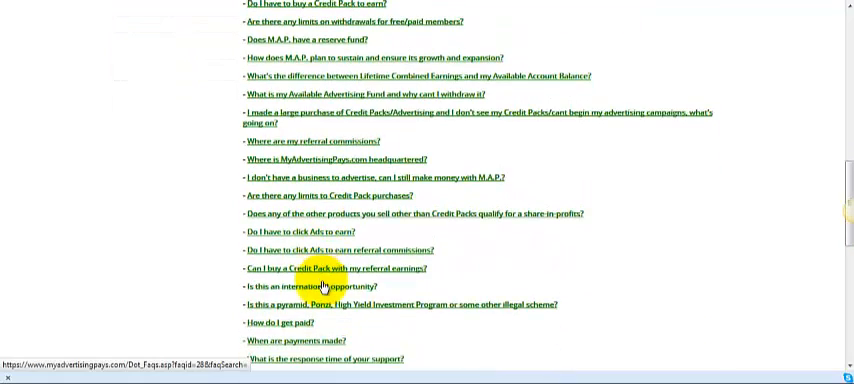
scroll(down, 3)
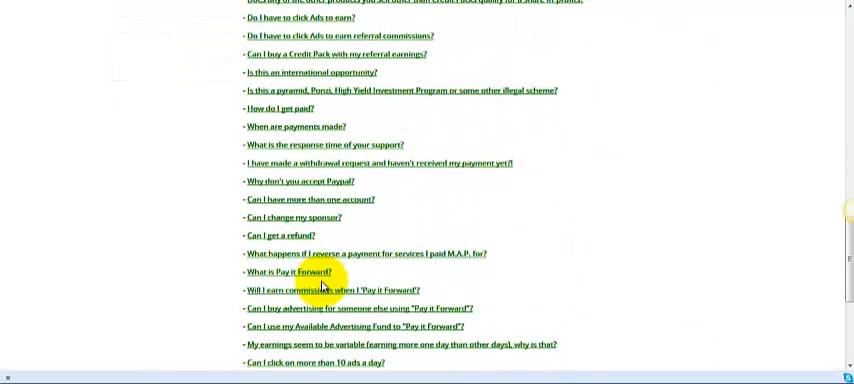
mouse_move(601, 263)
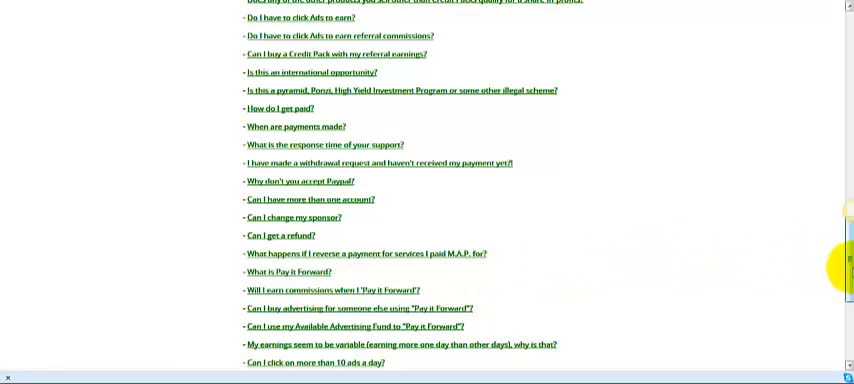
scroll(up, 3)
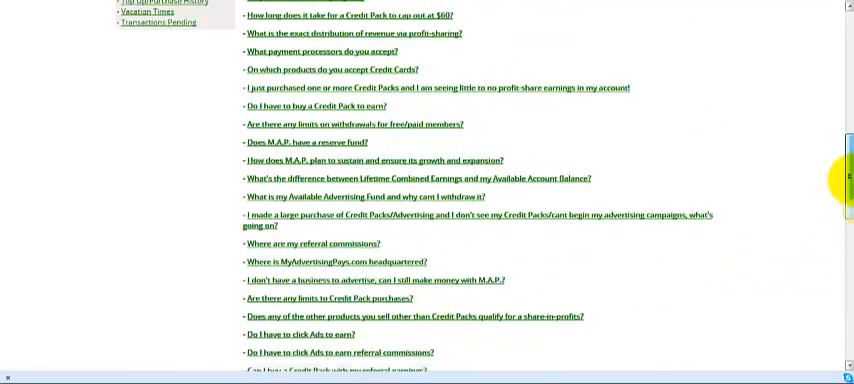
scroll(up, 3)
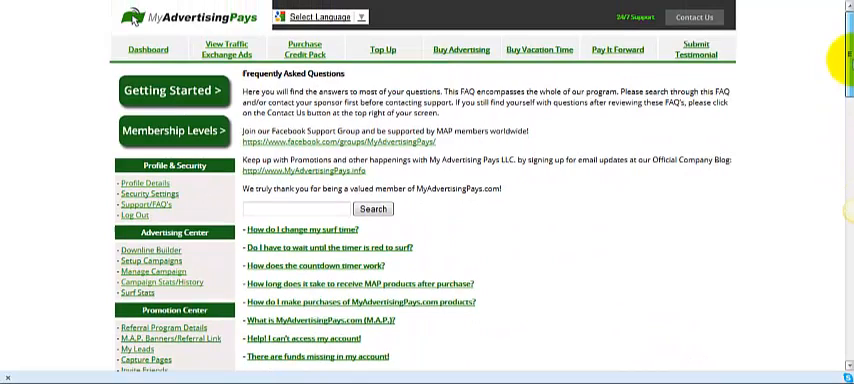
scroll(down, 3)
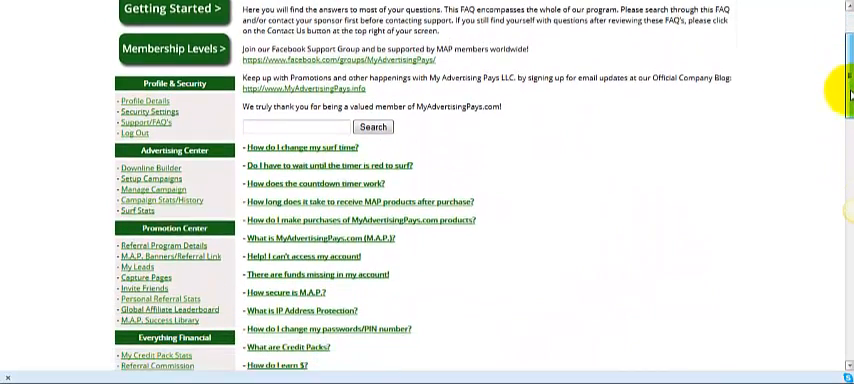
scroll(down, 3)
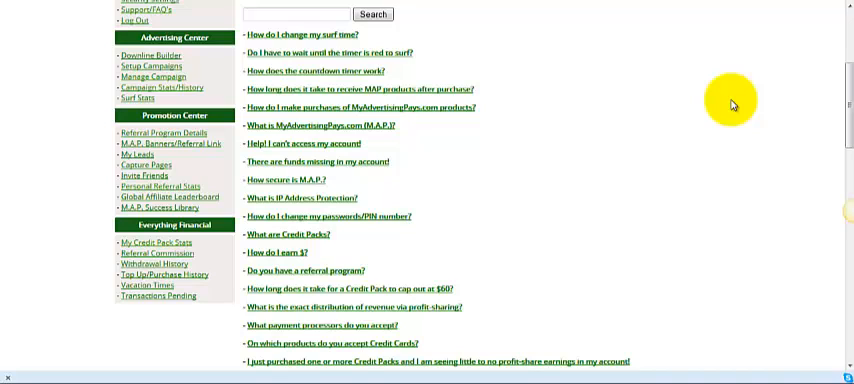
mouse_move(722, 118)
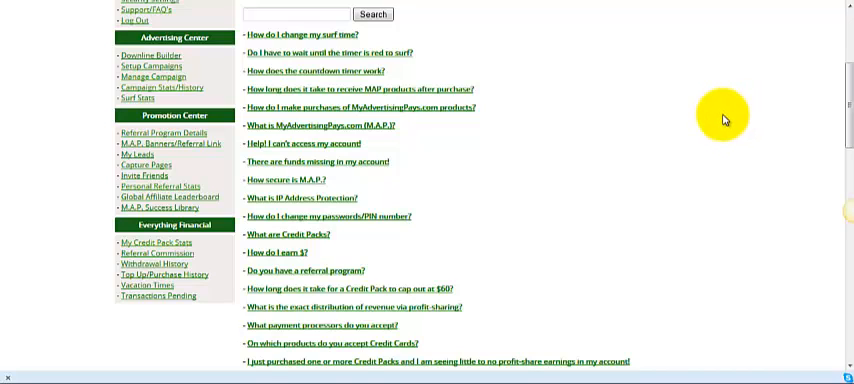
mouse_move(576, 102)
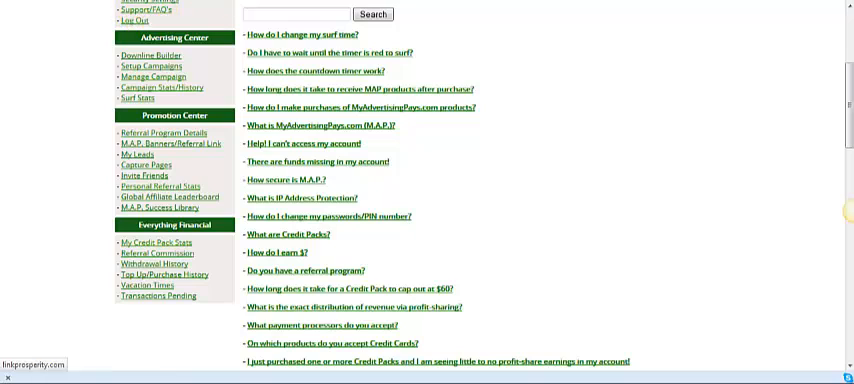
mouse_move(517, 71)
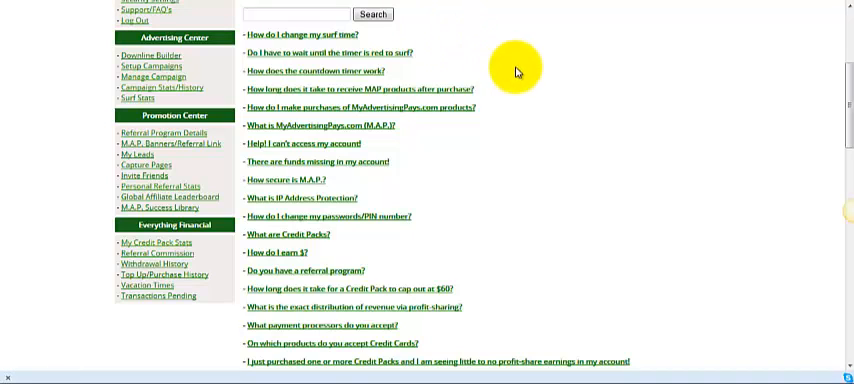
mouse_move(614, 111)
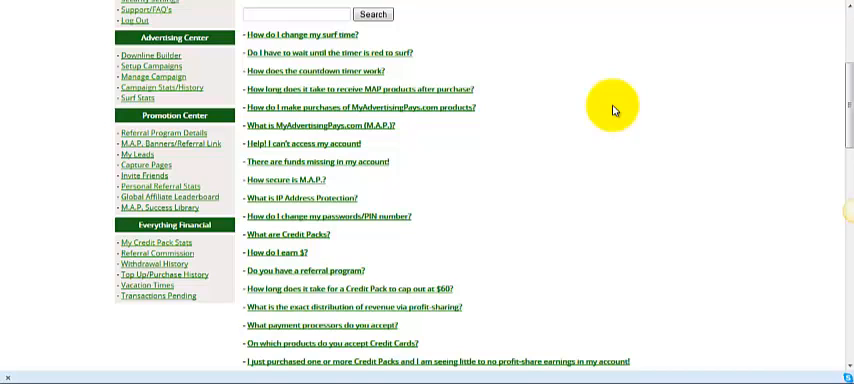
mouse_move(792, 107)
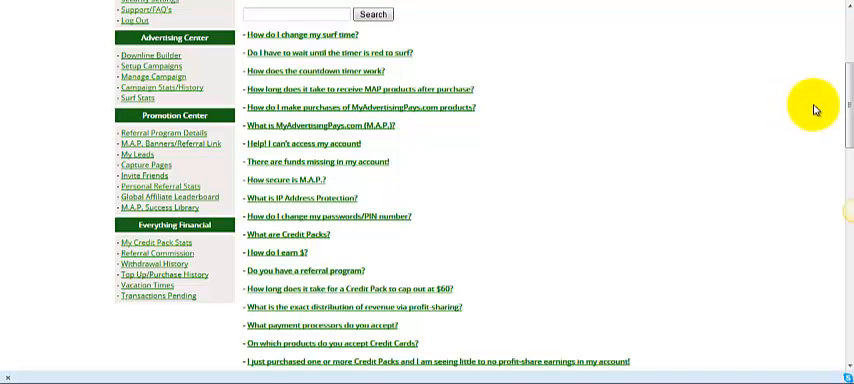
mouse_move(749, 111)
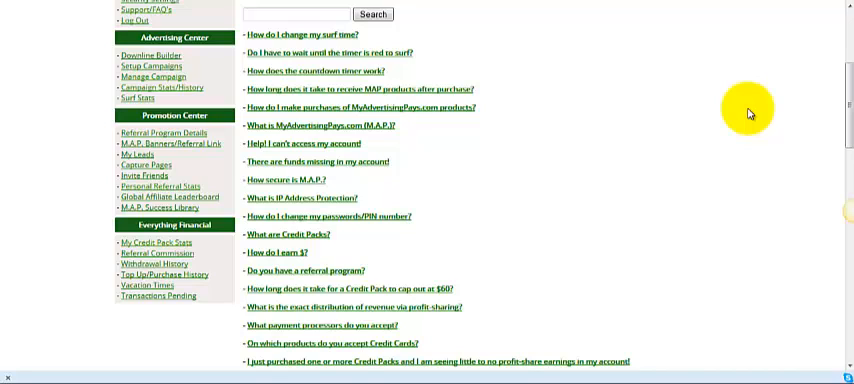
mouse_move(709, 119)
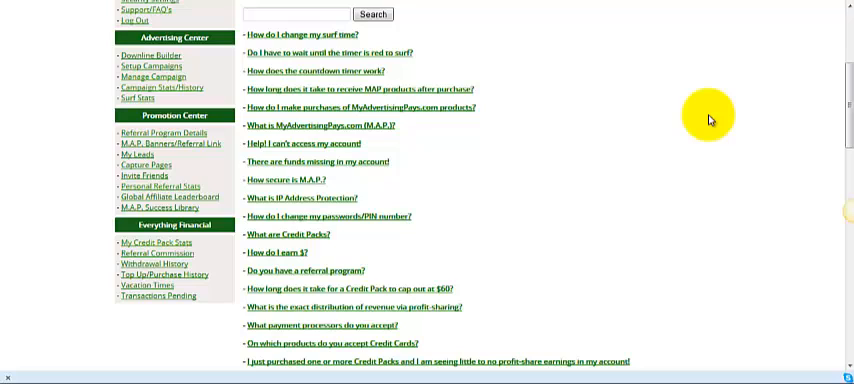
mouse_move(695, 123)
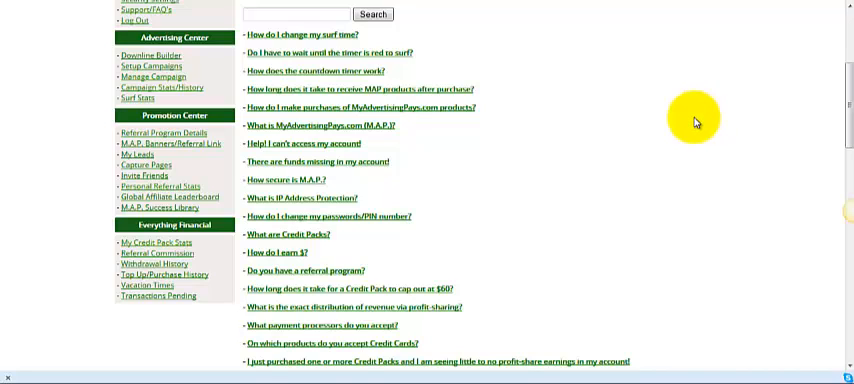